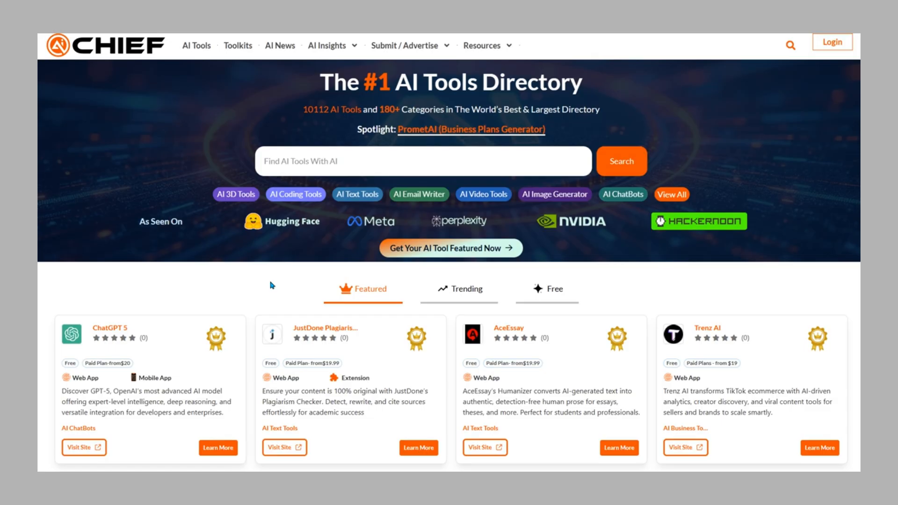
{"action": "scroll", "scroll_direction": "down", "scroll_amount": 3}
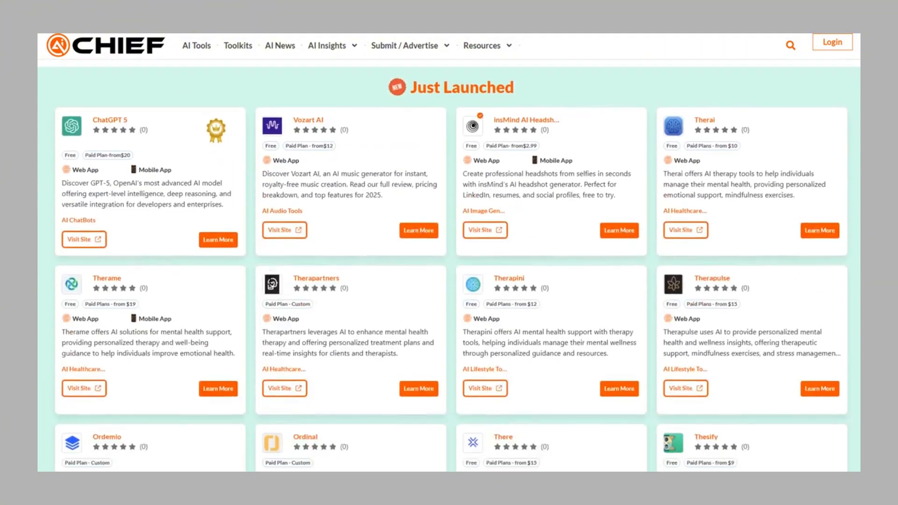
{"action": "scroll", "scroll_direction": "down", "scroll_amount": 3}
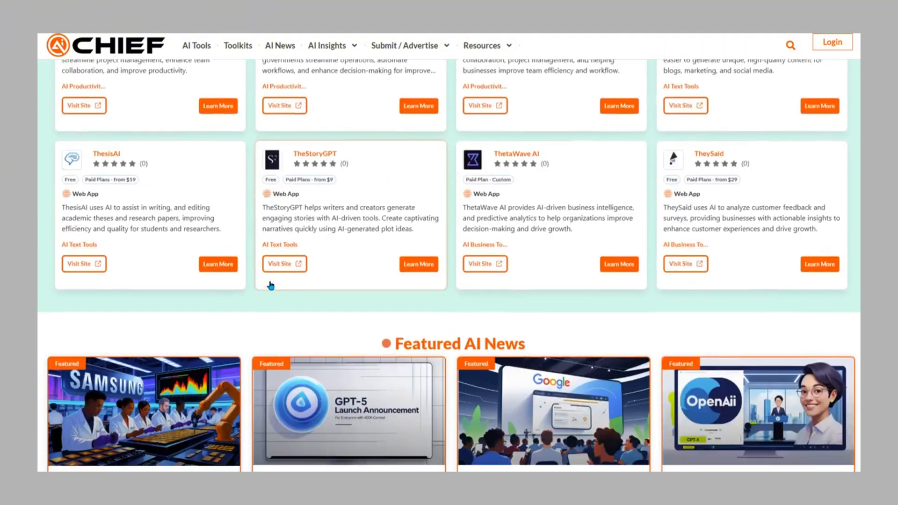
{"action": "scroll", "scroll_direction": "down", "scroll_amount": 3}
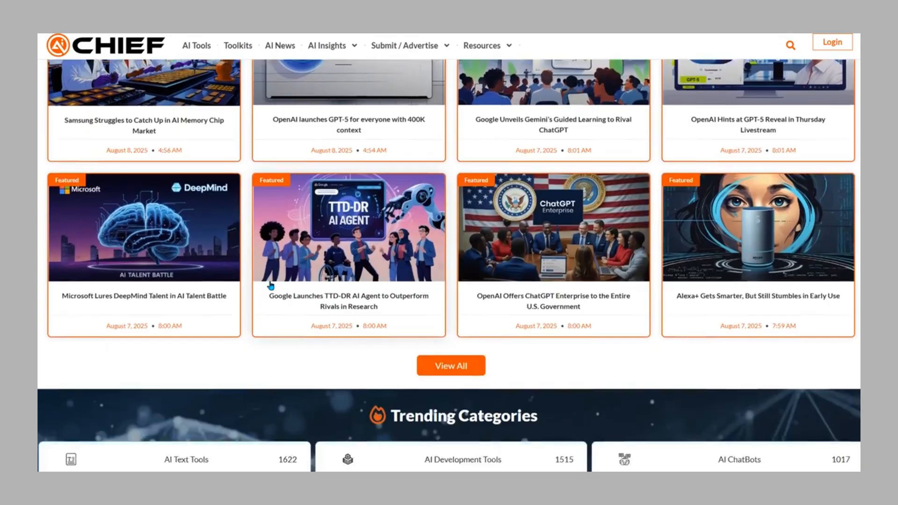